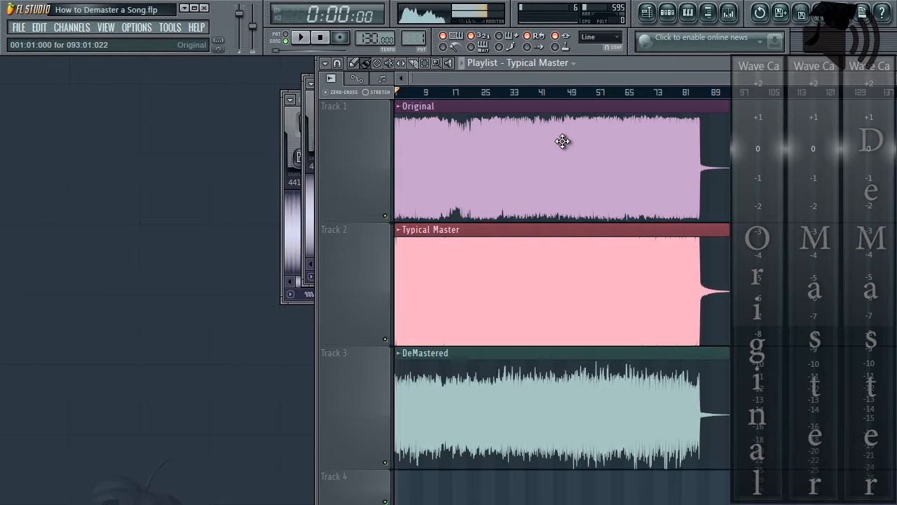
pyautogui.moveTo(539, 260)
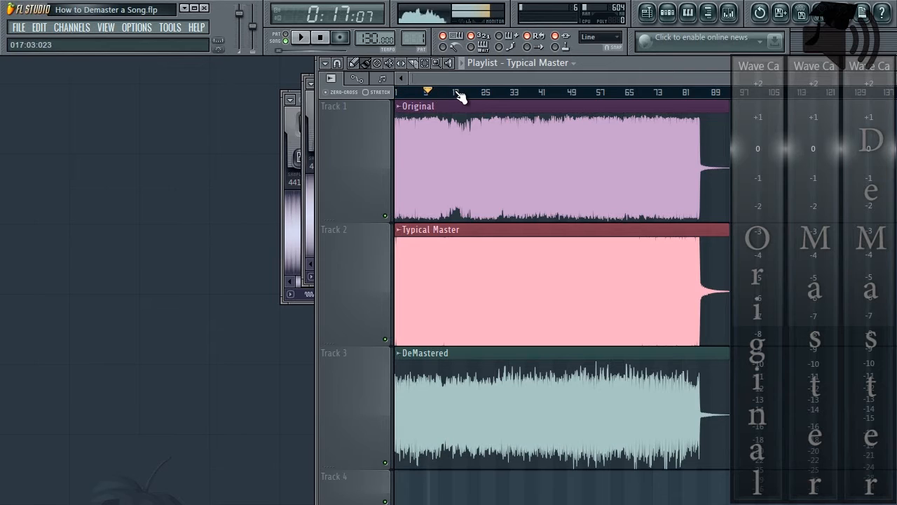
# - Jump playback to bar 17, then bar 20, to compare Original and Typical Master levels
pyautogui.click(465, 91)
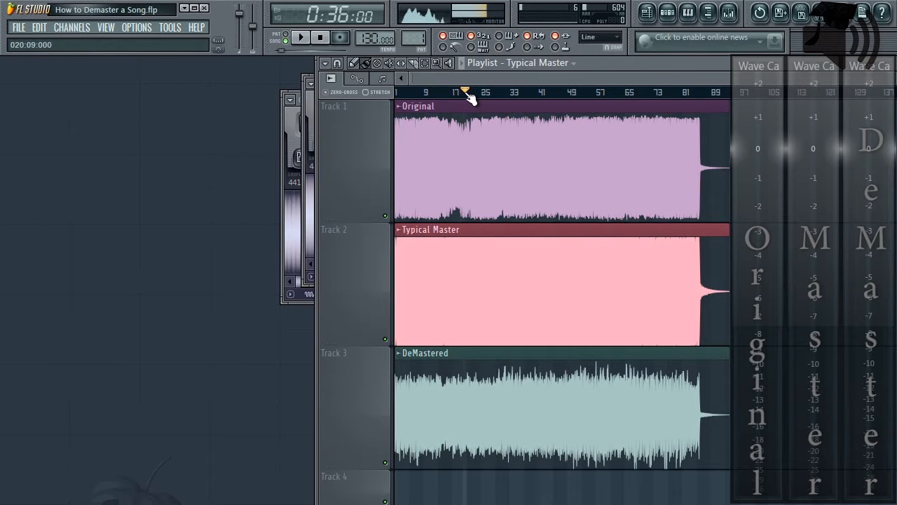
pyautogui.click(300, 37)
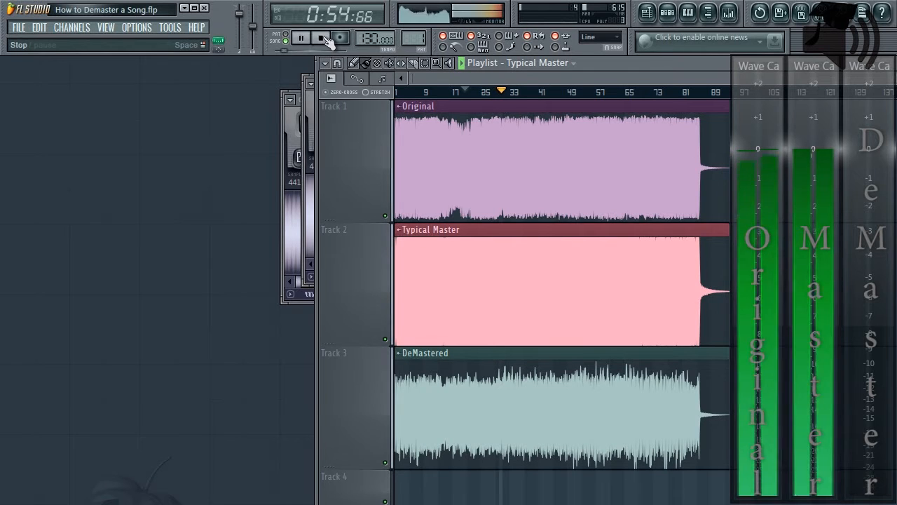
# - Stop playback and close the Typical Master channel settings window
pyautogui.click(319, 37)
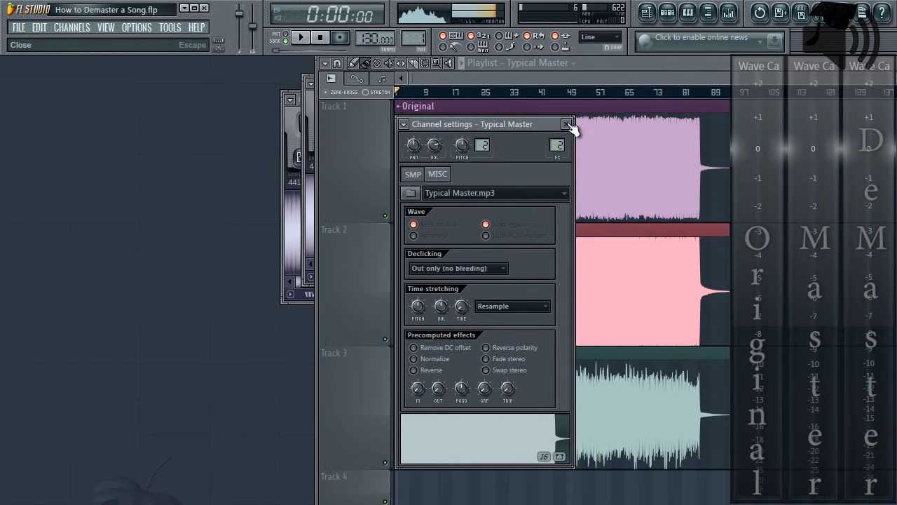
pyautogui.click(566, 124)
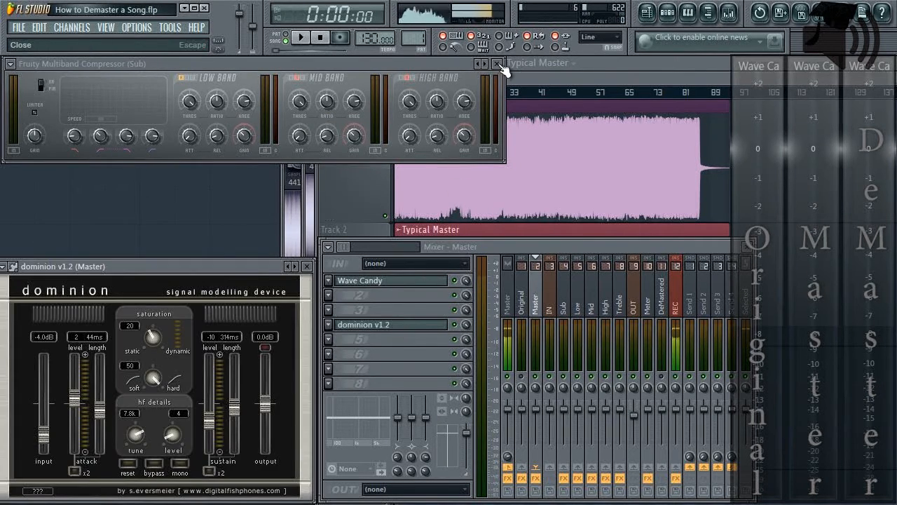
# - Close the Sub band's Multiband Compressor and play Typical Master in Edison
pyautogui.click(497, 64)
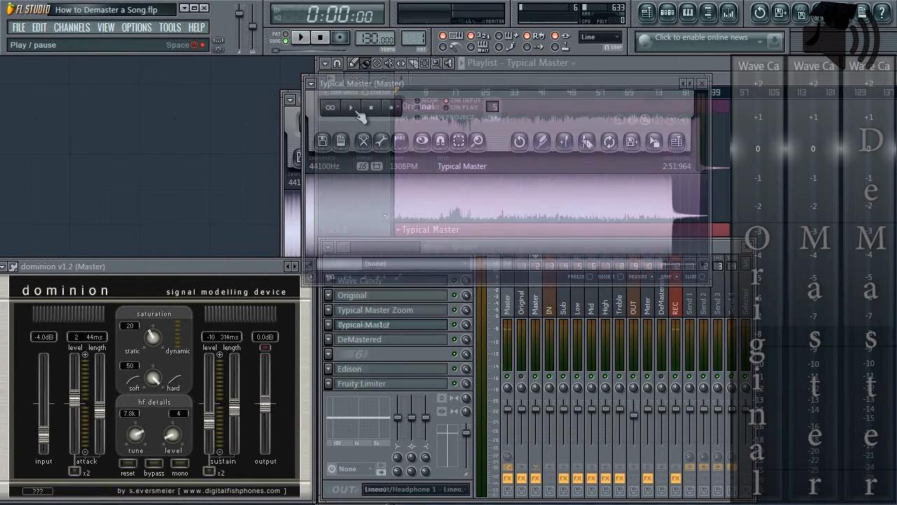
pyautogui.click(349, 107)
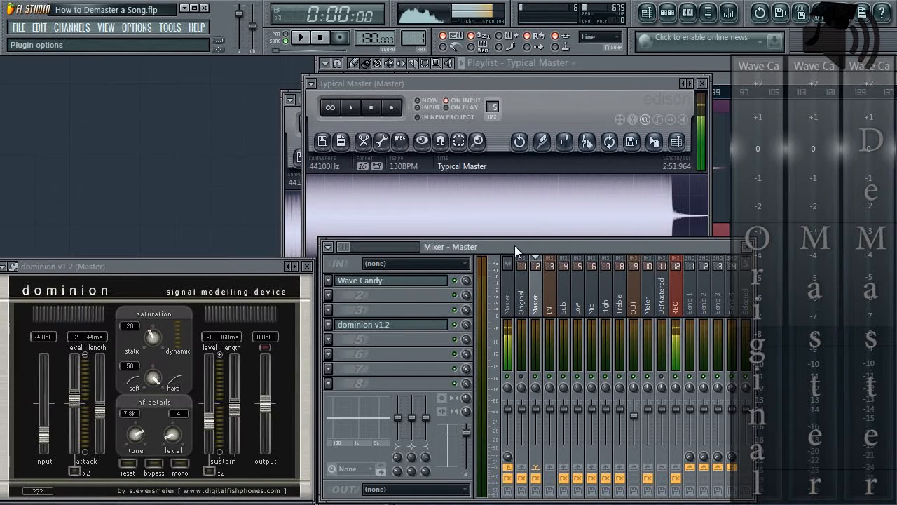
# - View the High and Low band insert tracks' effect chains in the mixer
pyautogui.click(520, 302)
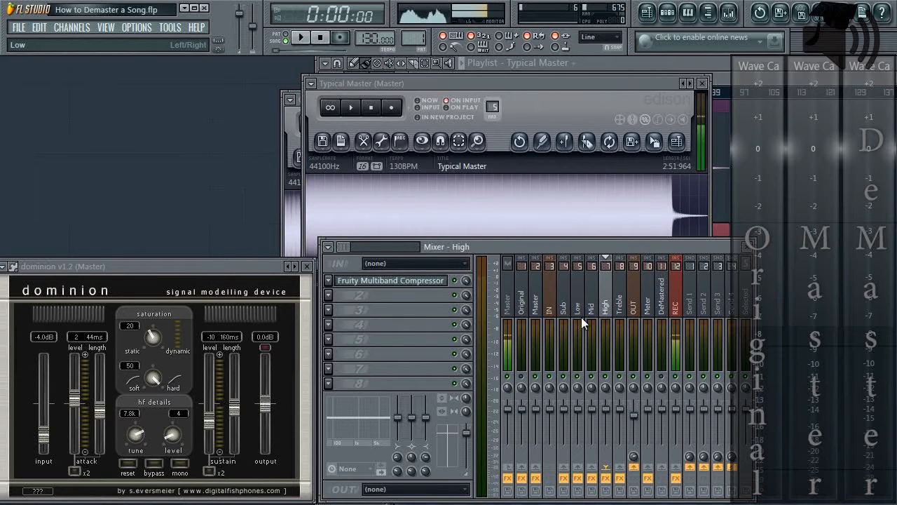
pyautogui.click(549, 302)
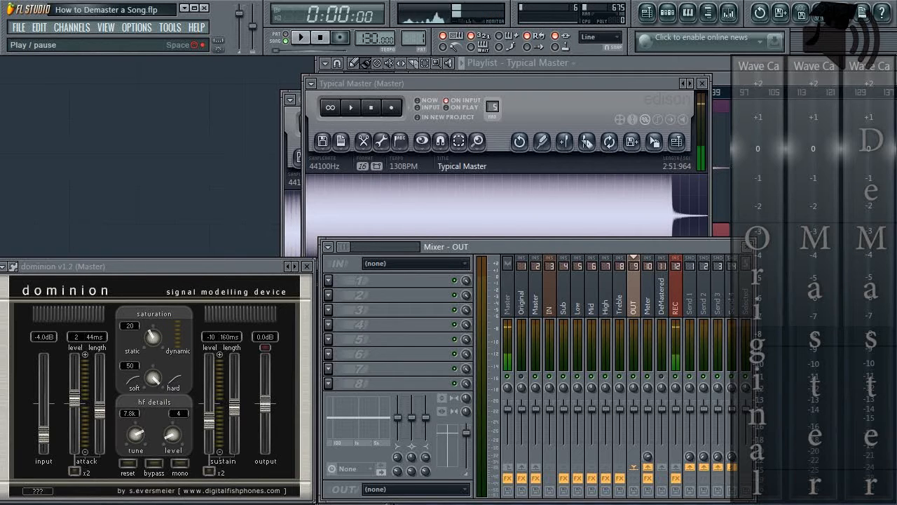
# - Play the song, bring the OUT fader to about -5.8 dB, then stop
pyautogui.click(300, 37)
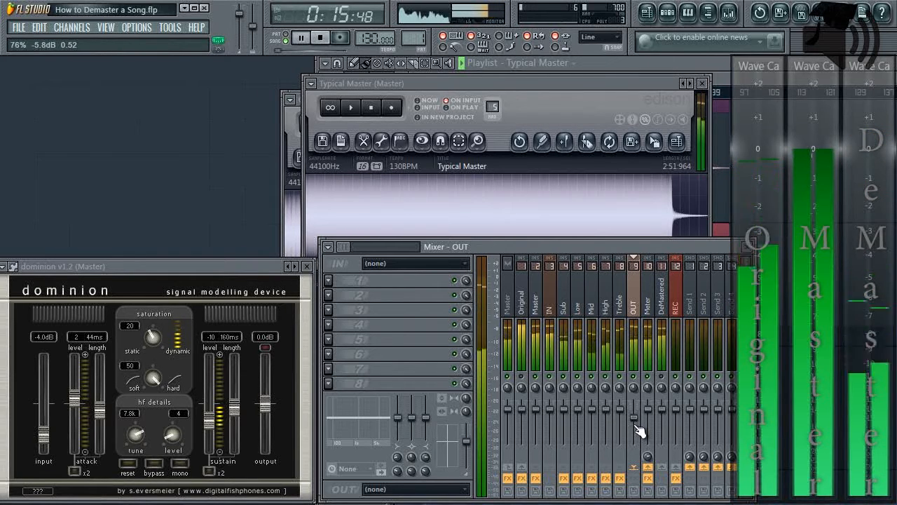
pyautogui.click(321, 37)
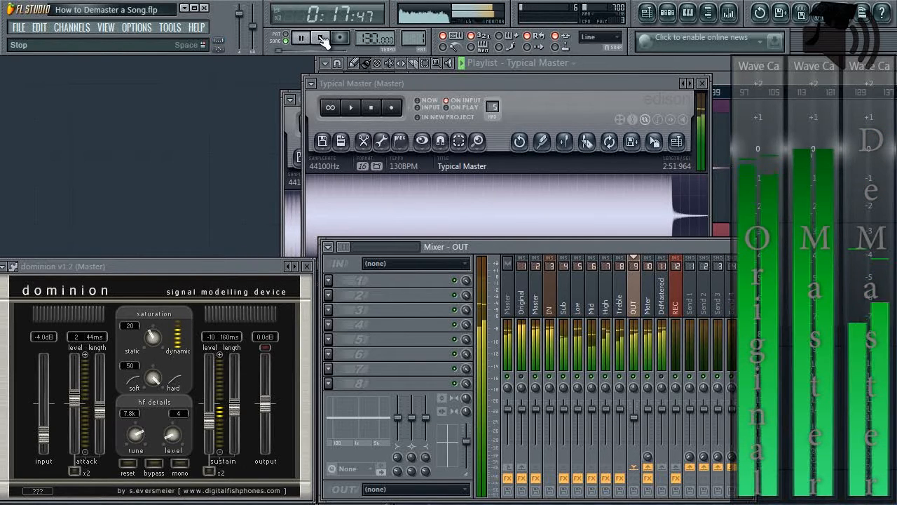
pyautogui.click(320, 37)
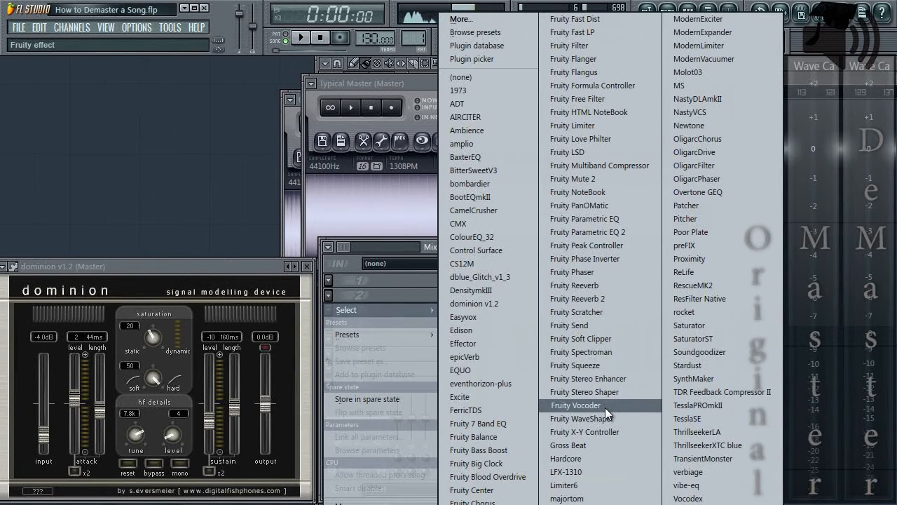
pyautogui.moveTo(615, 399)
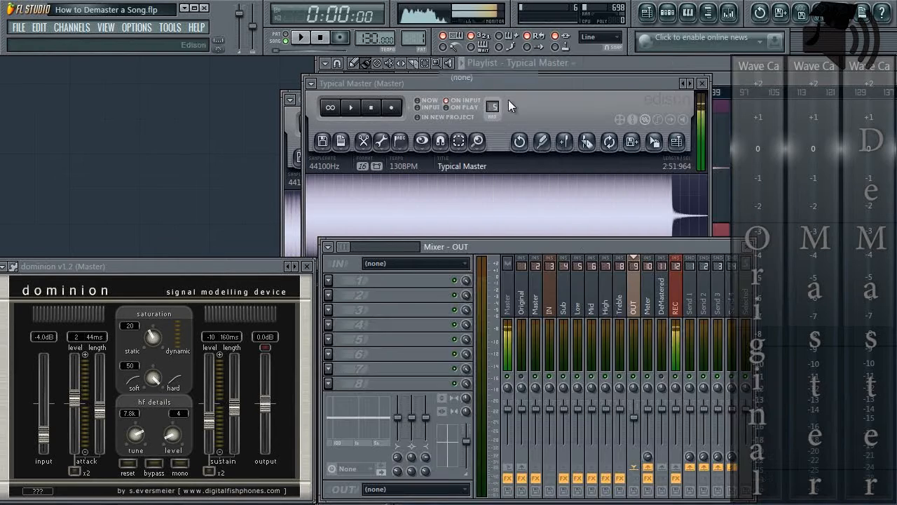
# - Select the REC insert to show its EQ, filter, compressor, limiter and Edison chain
pyautogui.click(591, 288)
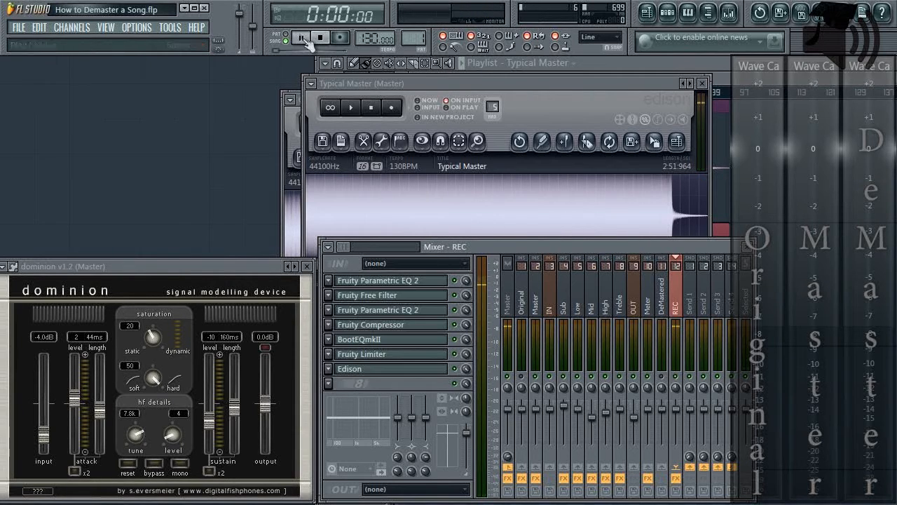
# - Start song playback to listen while adjusting Dominion's sustain length
pyautogui.click(301, 38)
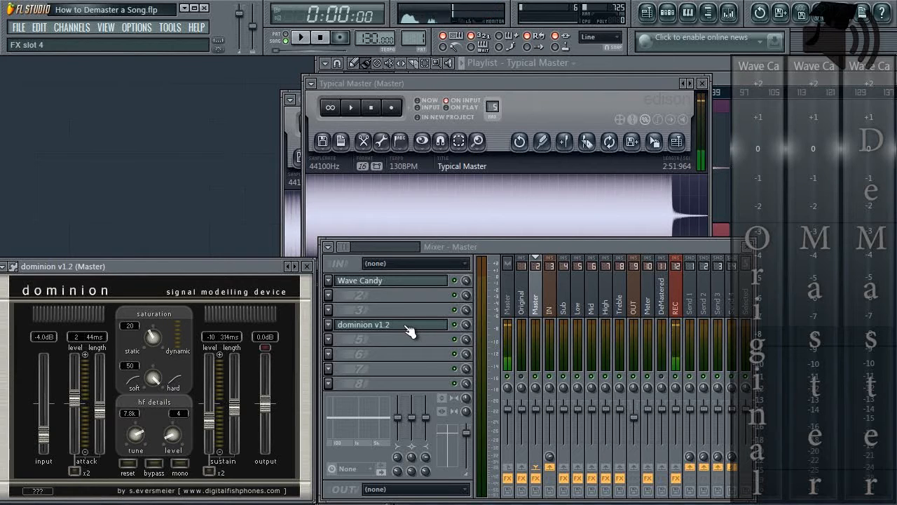
pyautogui.click(550, 302)
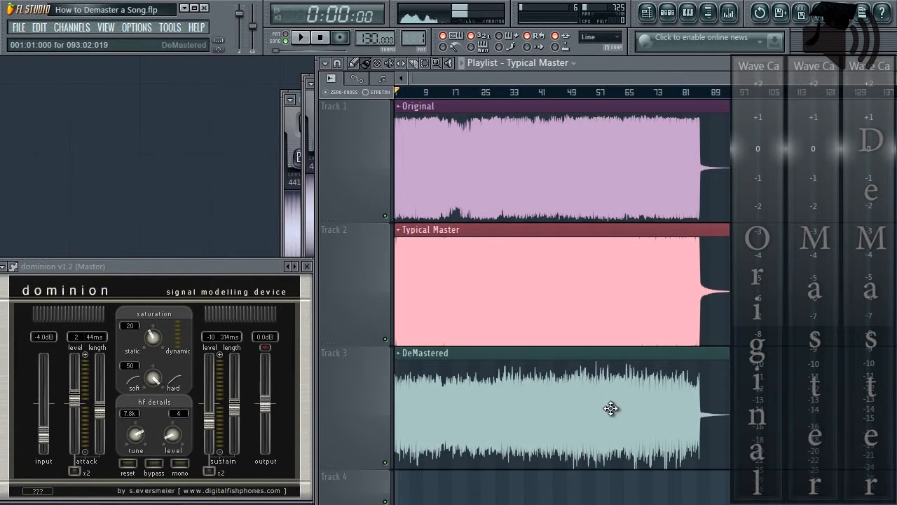
pyautogui.moveTo(653, 408)
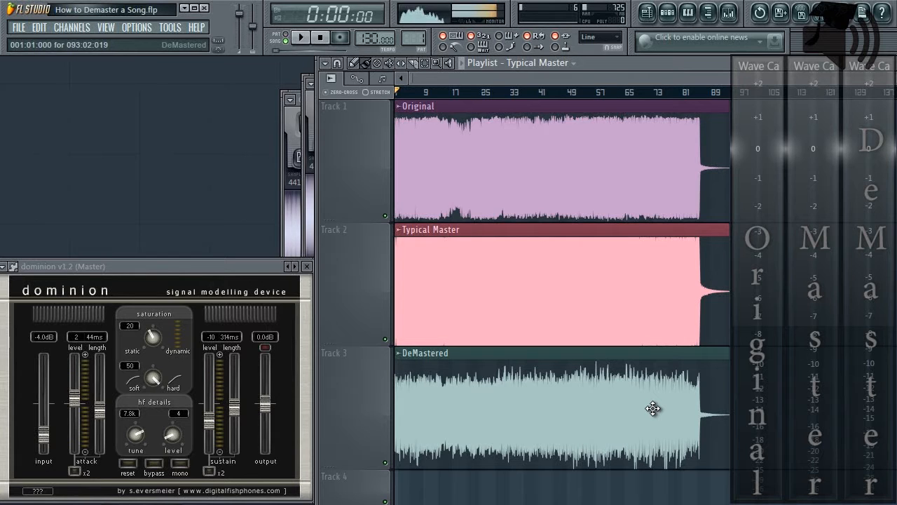
pyautogui.moveTo(474, 395)
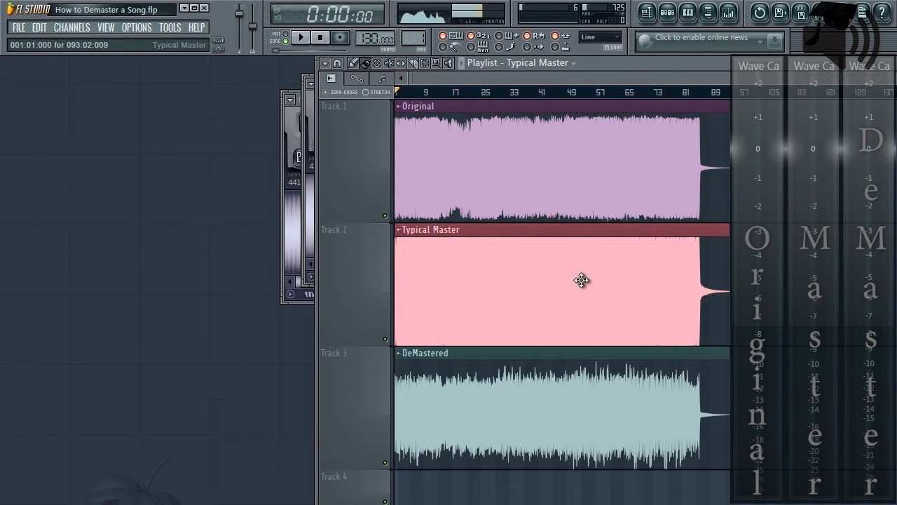
pyautogui.moveTo(687, 301)
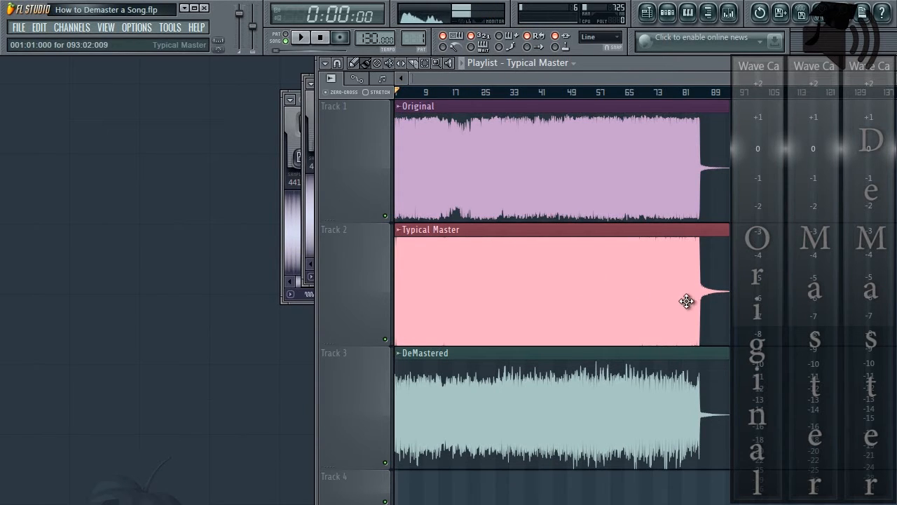